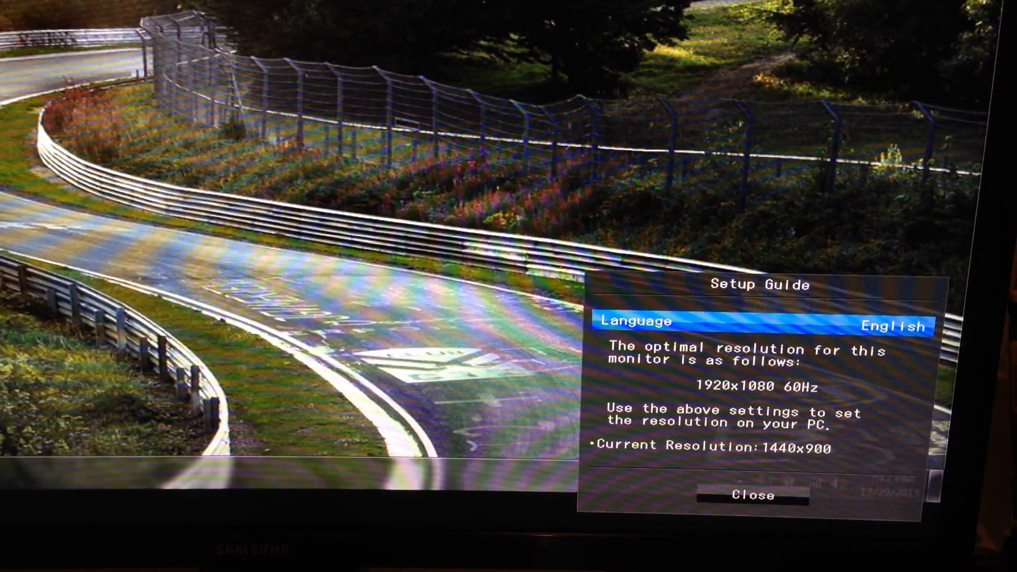
- Close the Samsung Setup Guide recommending 1920x1080 60Hz
click(752, 495)
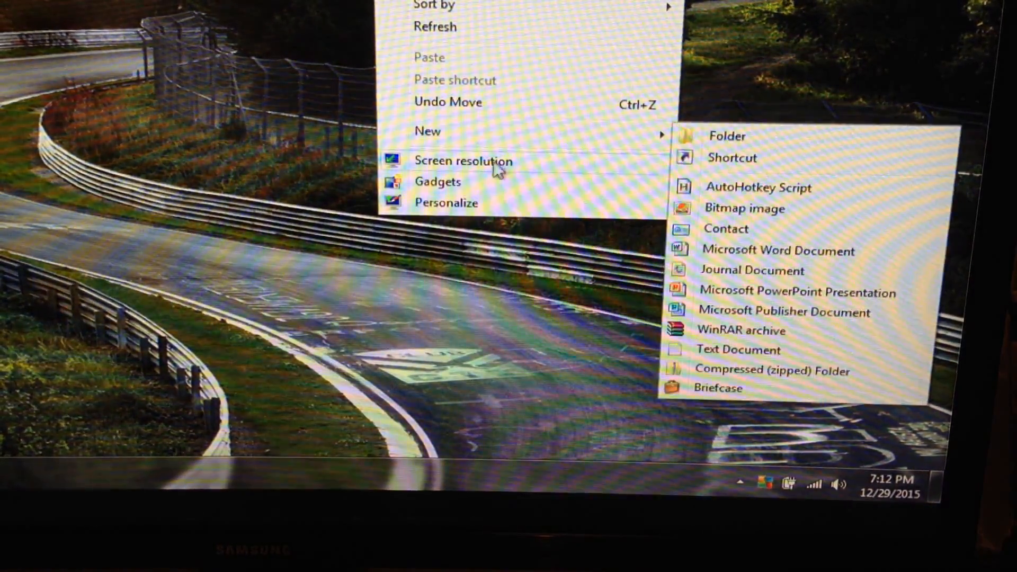
- Set Multiple displays to 'Show desktop only on 2' (S24E510C), apply and keep changes
click(463, 160)
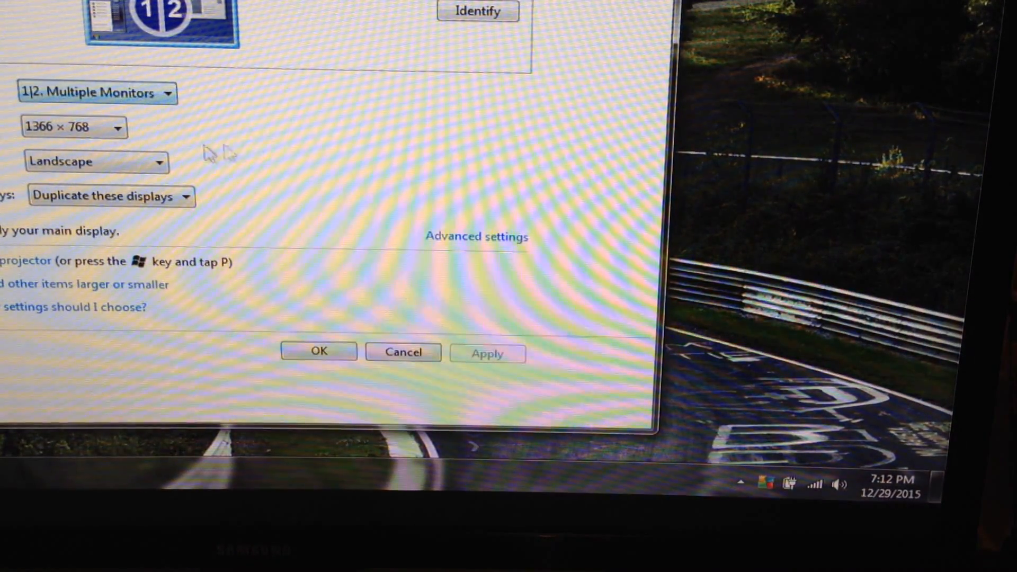
click(110, 195)
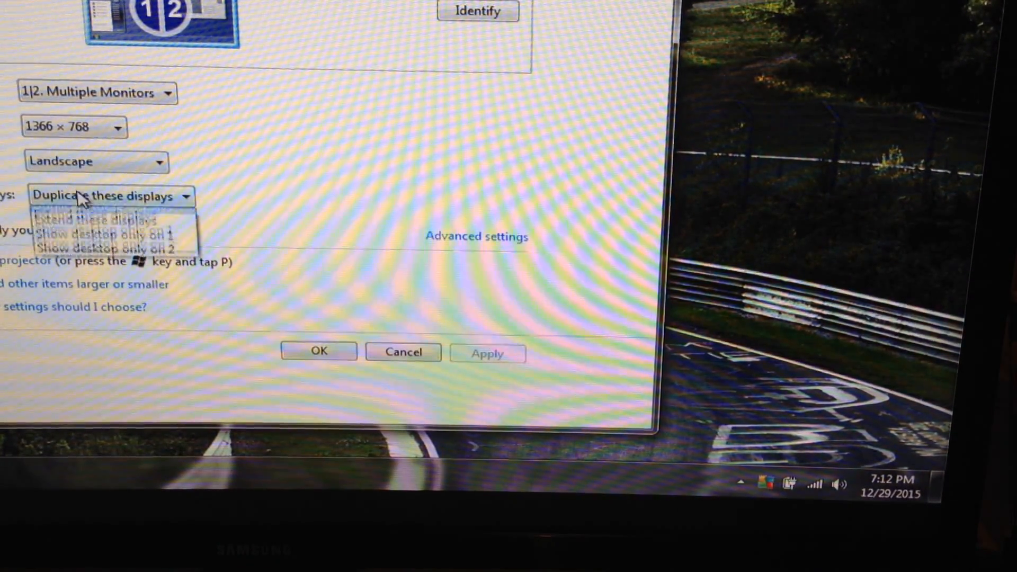
mouse_move(117, 258)
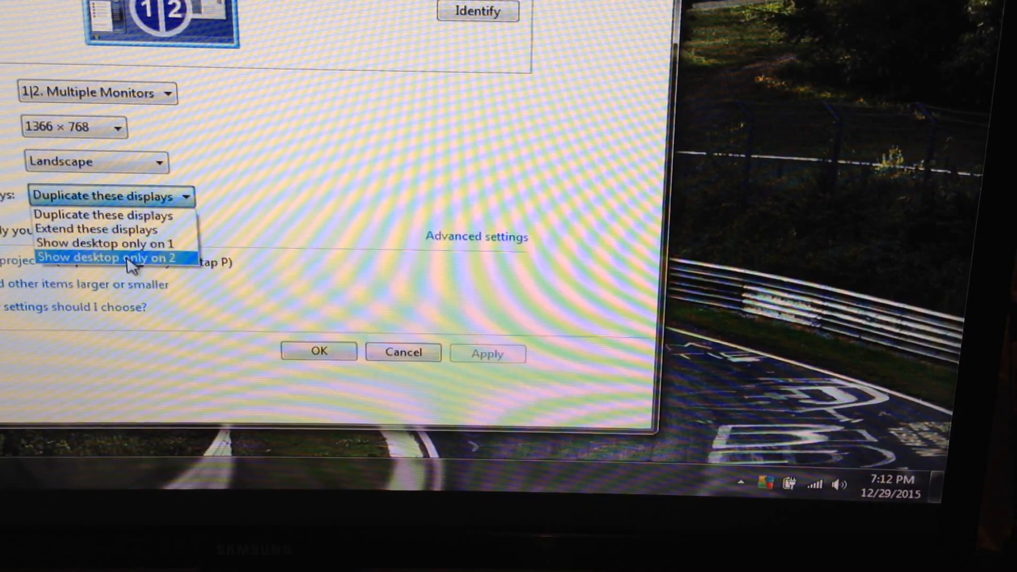
click(121, 257)
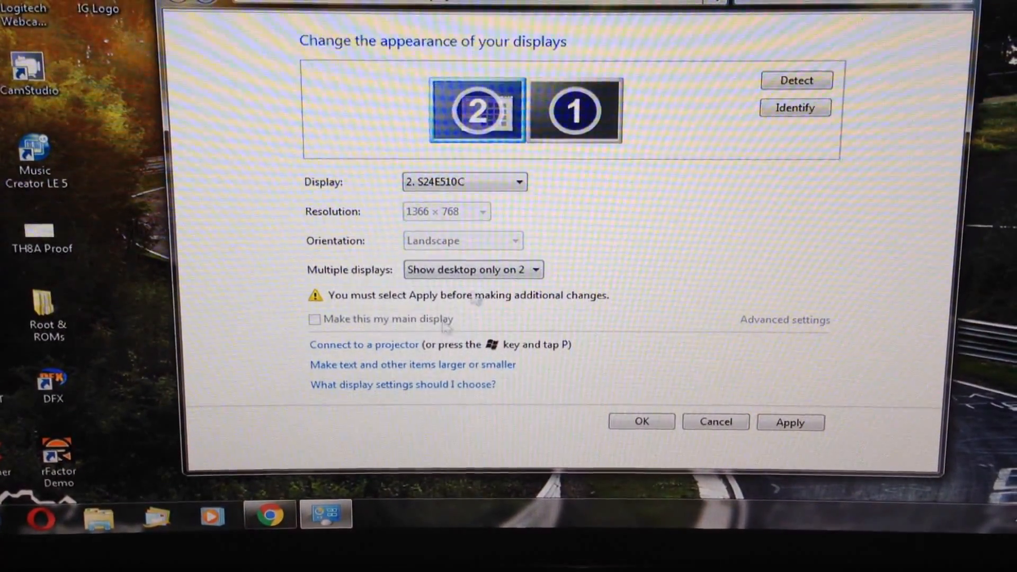
click(789, 422)
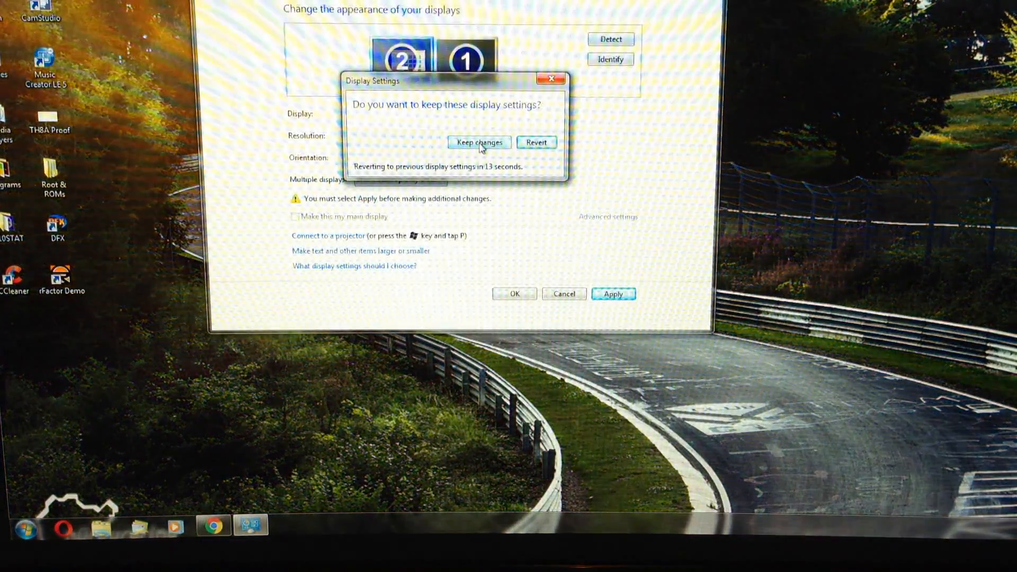
click(480, 142)
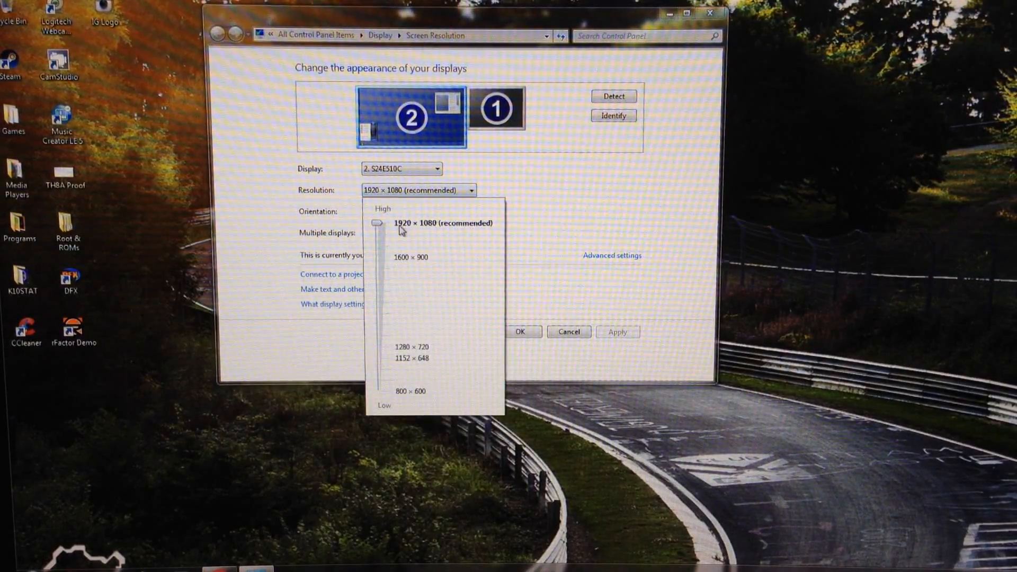
mouse_move(381, 229)
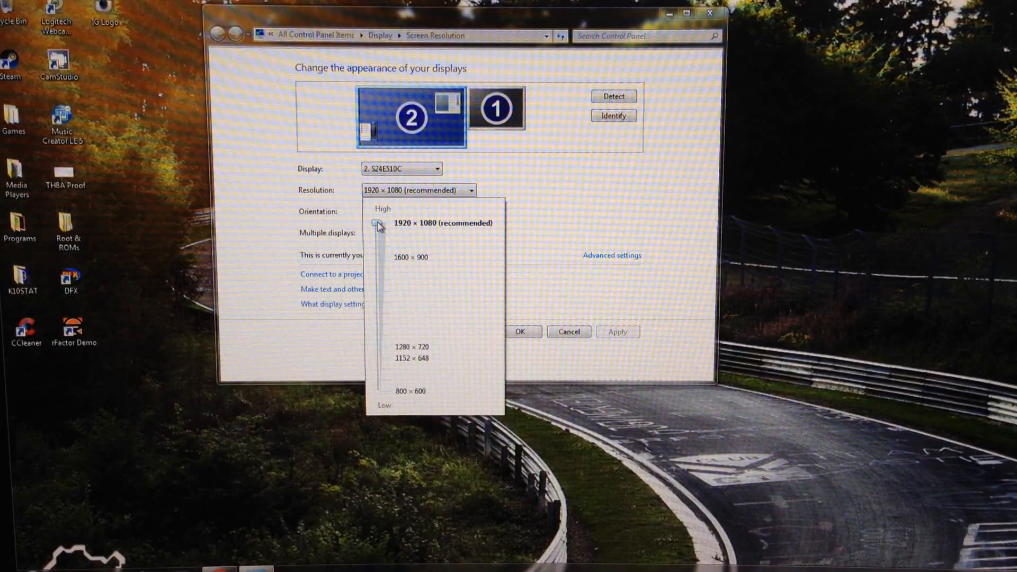
- Set display 2's resolution to 1920 × 1080 (recommended), apply, and confirm with OK
click(379, 269)
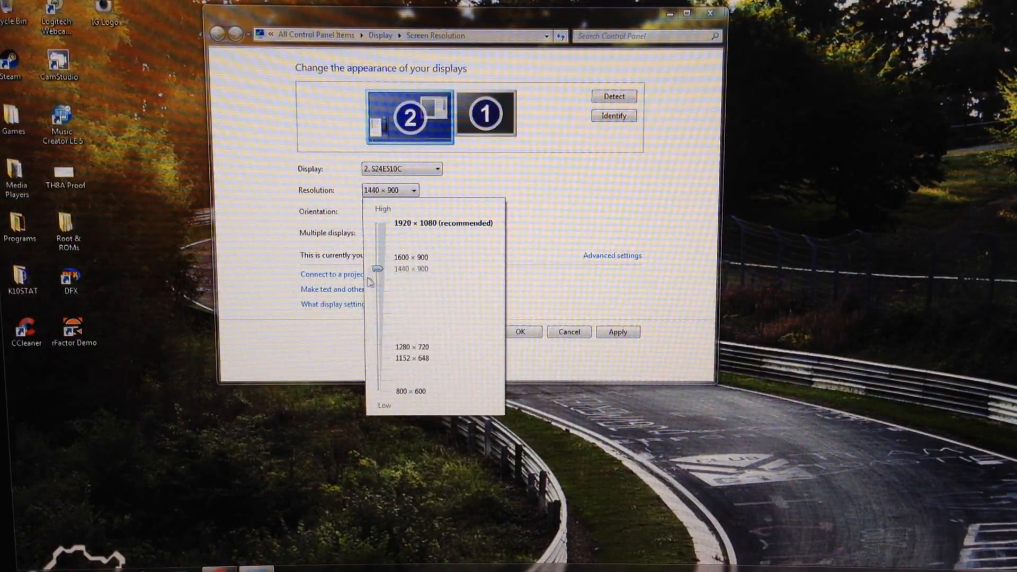
click(441, 223)
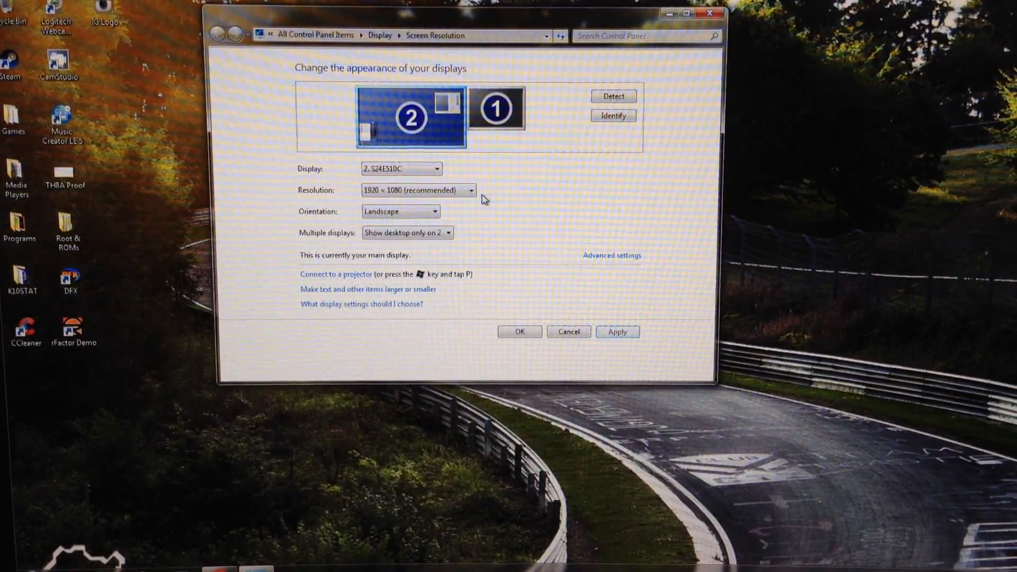
click(617, 331)
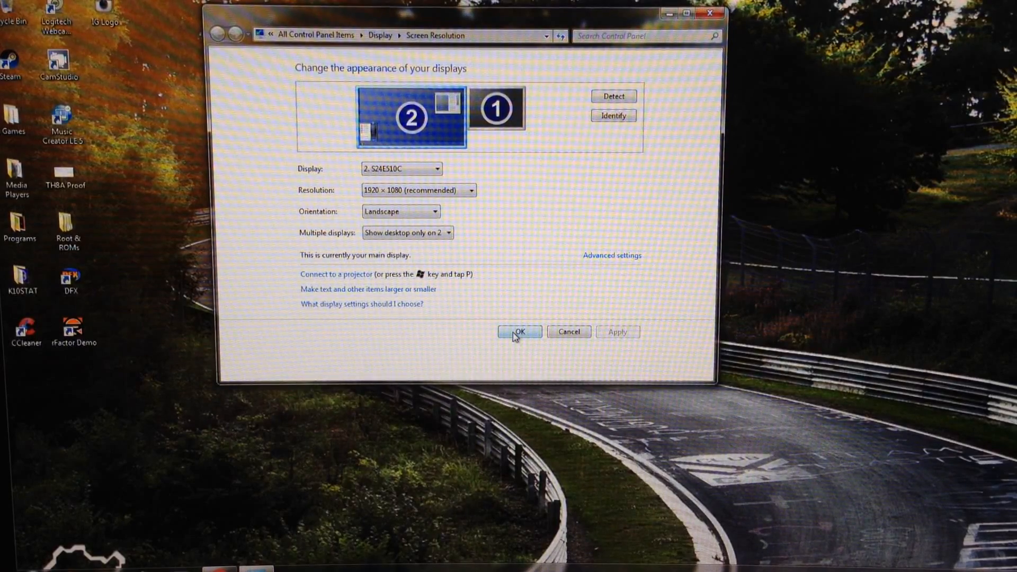
click(519, 332)
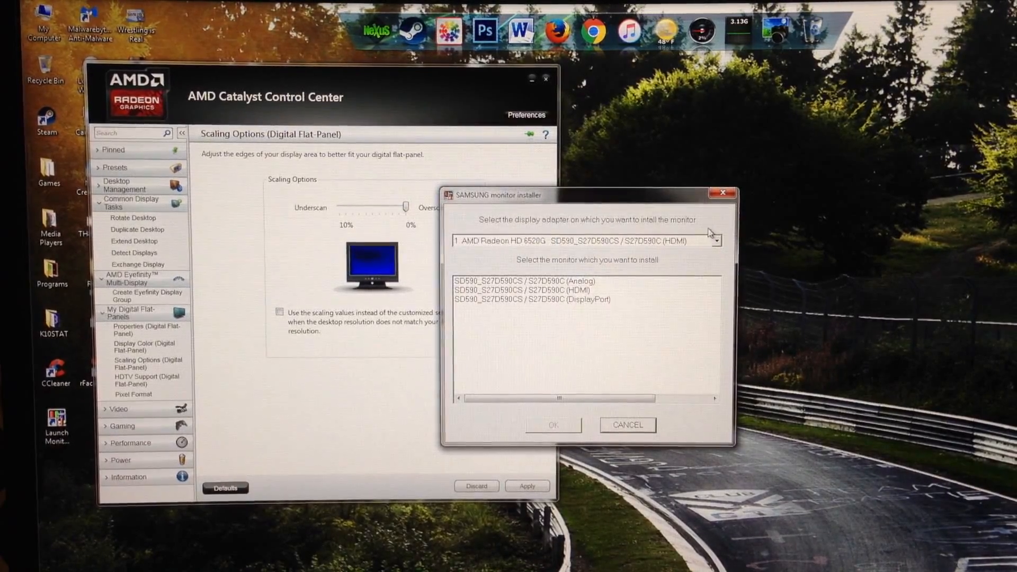
- Cancel the Samsung monitor installer, keeping Catalyst scaling at 0% overscan
click(625, 425)
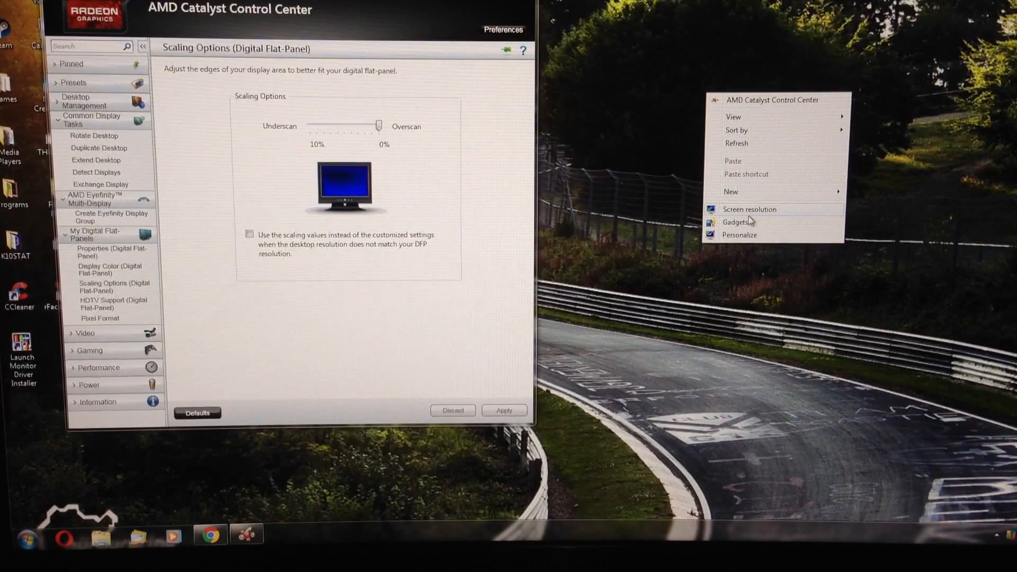
- Reopen Screen resolution, confirm 1920×1080 with OK, and close Catalyst Control Center
click(749, 209)
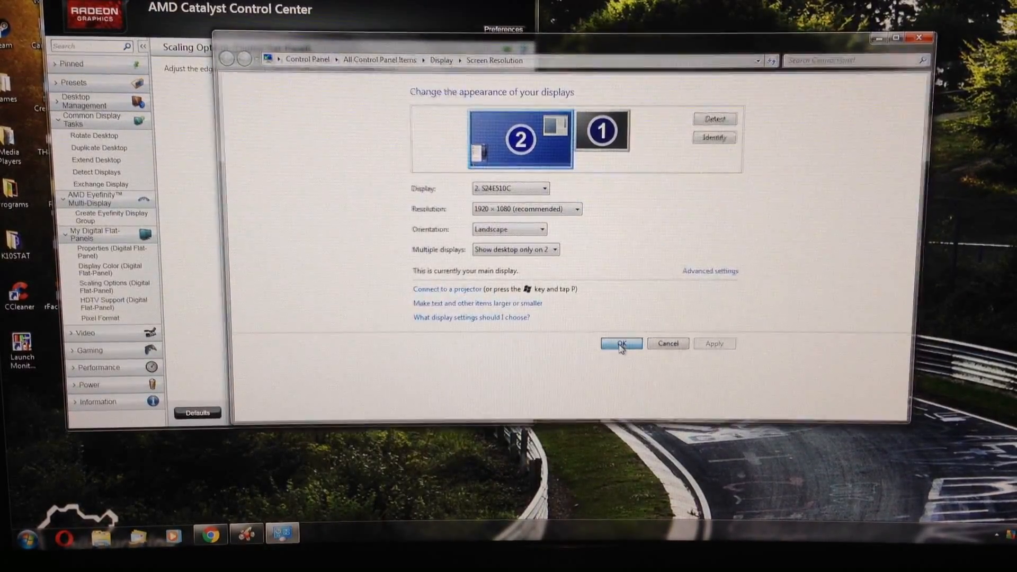
click(620, 343)
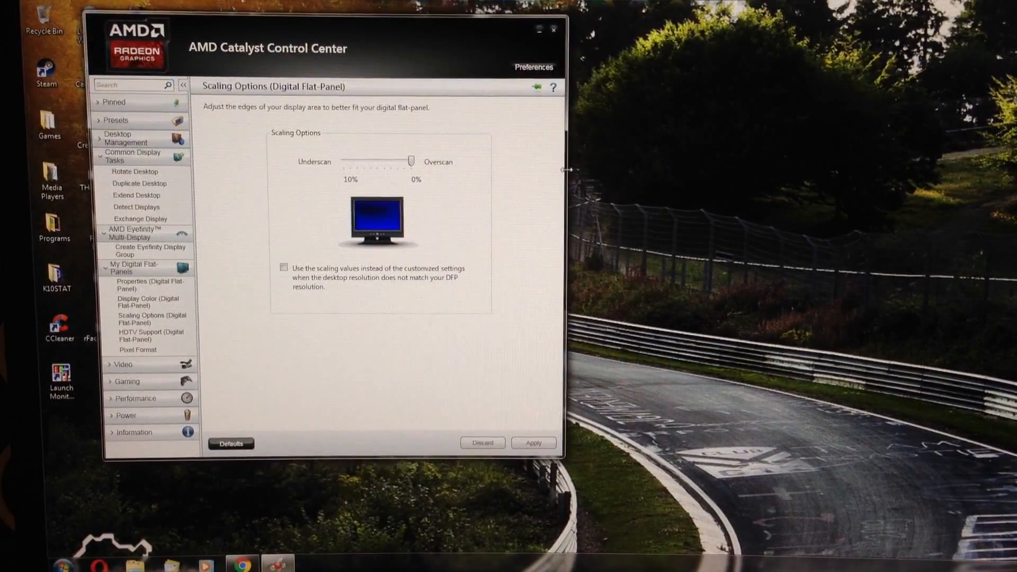
click(553, 30)
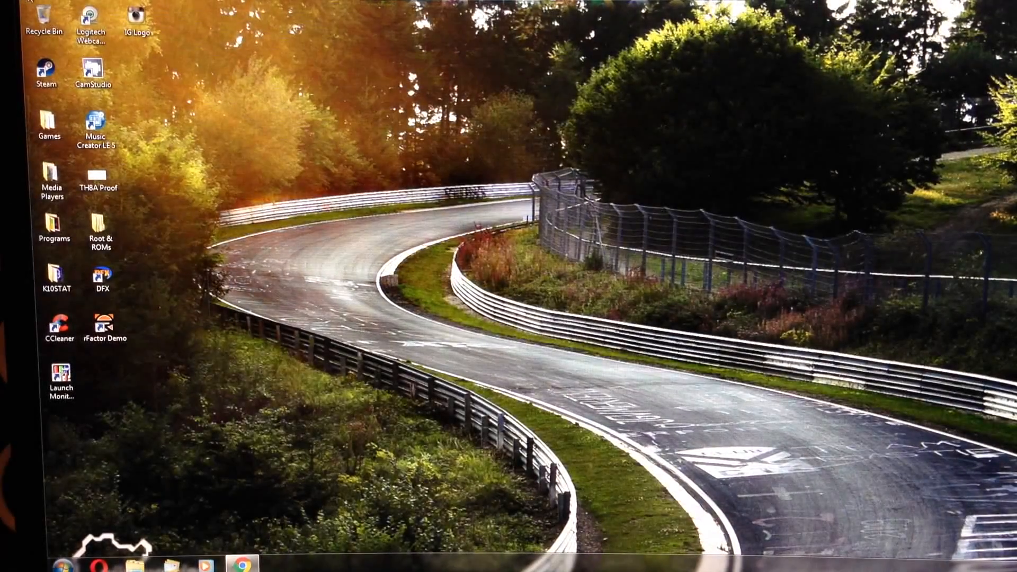